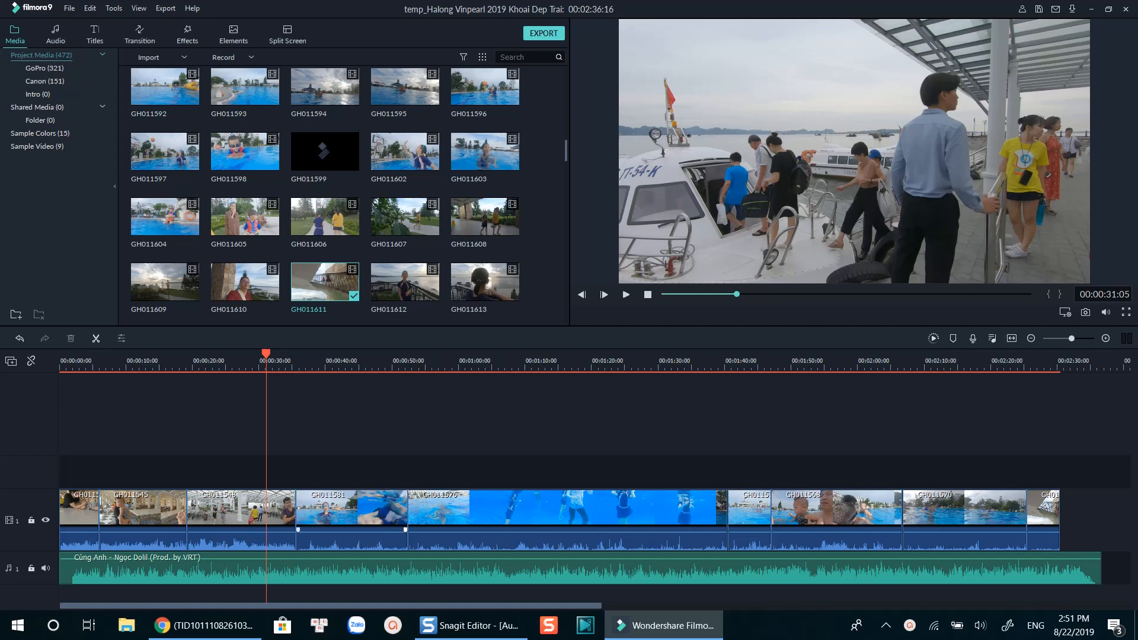
# Step: Return the playhead to 00:00:00:00 at the start of the timeline
pyautogui.click(169, 361)
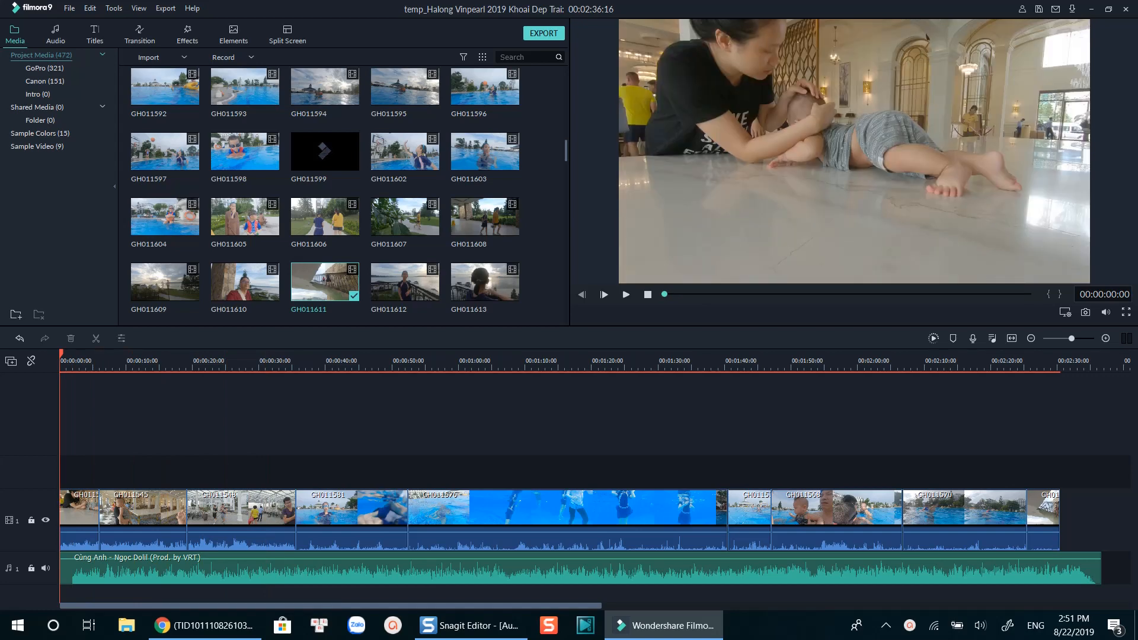
pyautogui.moveTo(935, 339)
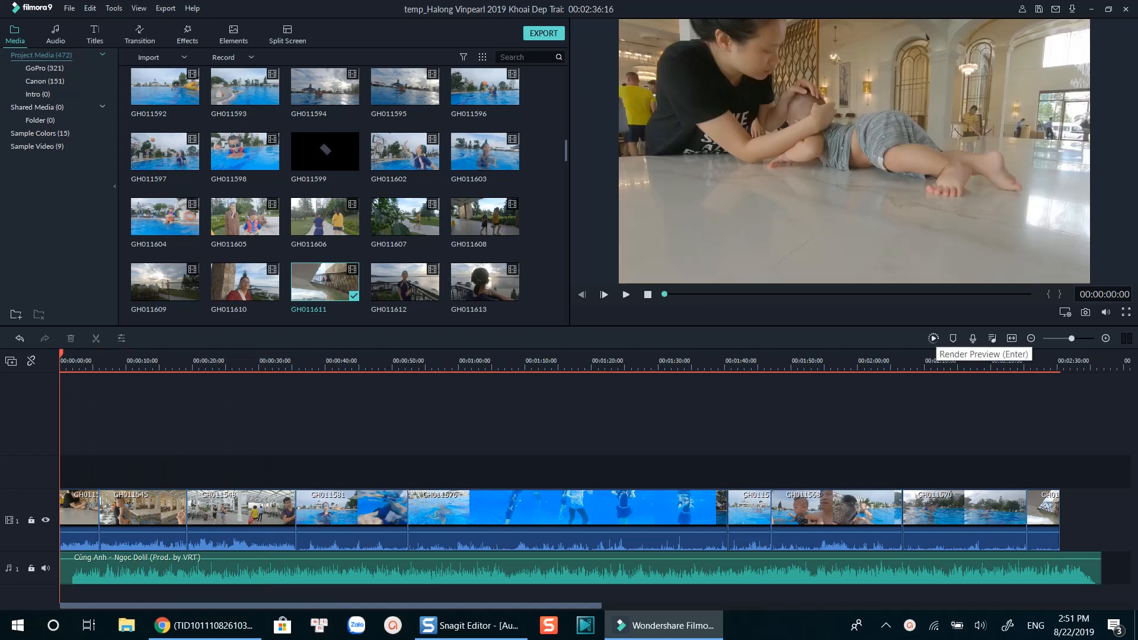
pyautogui.click(934, 338)
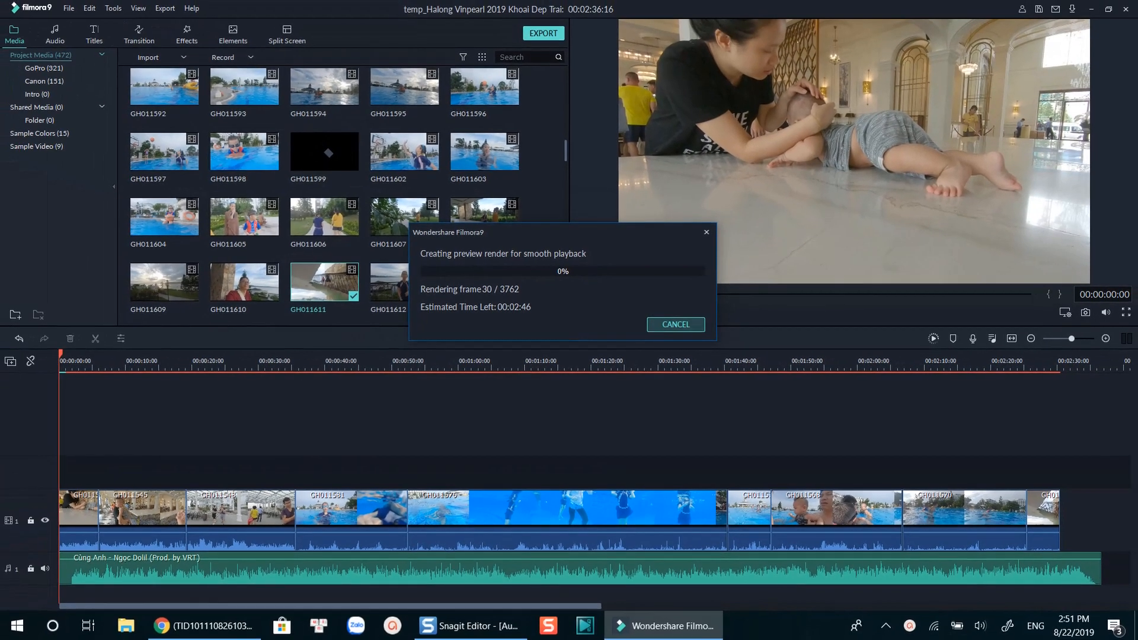
pyautogui.click(676, 324)
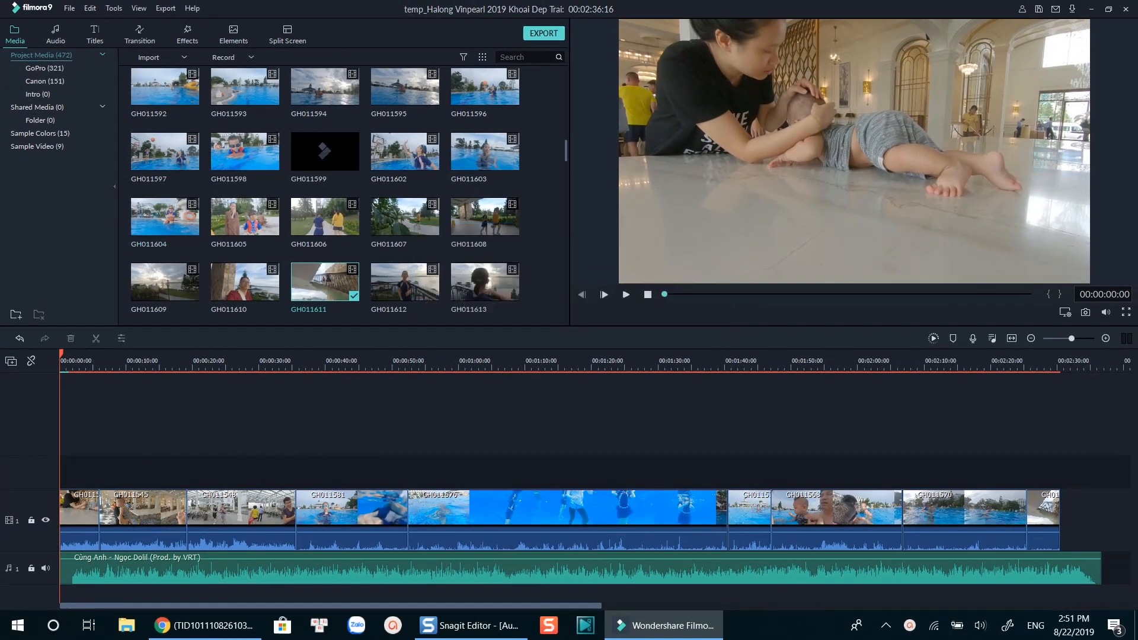
pyautogui.click(69, 8)
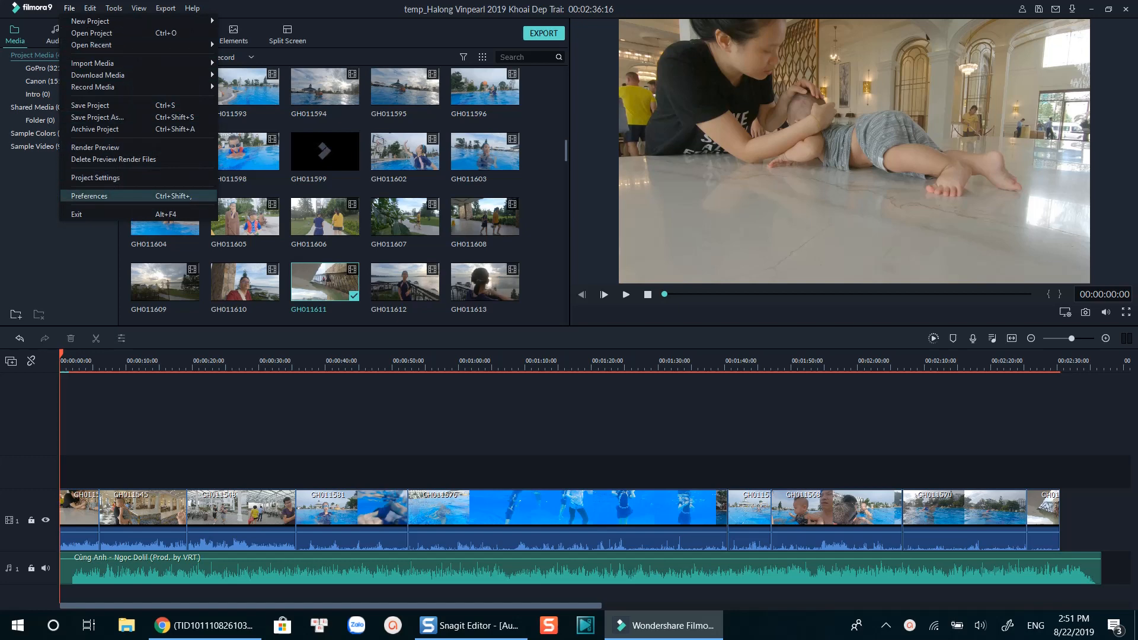
# Step: Confirm Performance preferences: Background render off, GPU acceleration and automatic proxies on
pyautogui.click(89, 196)
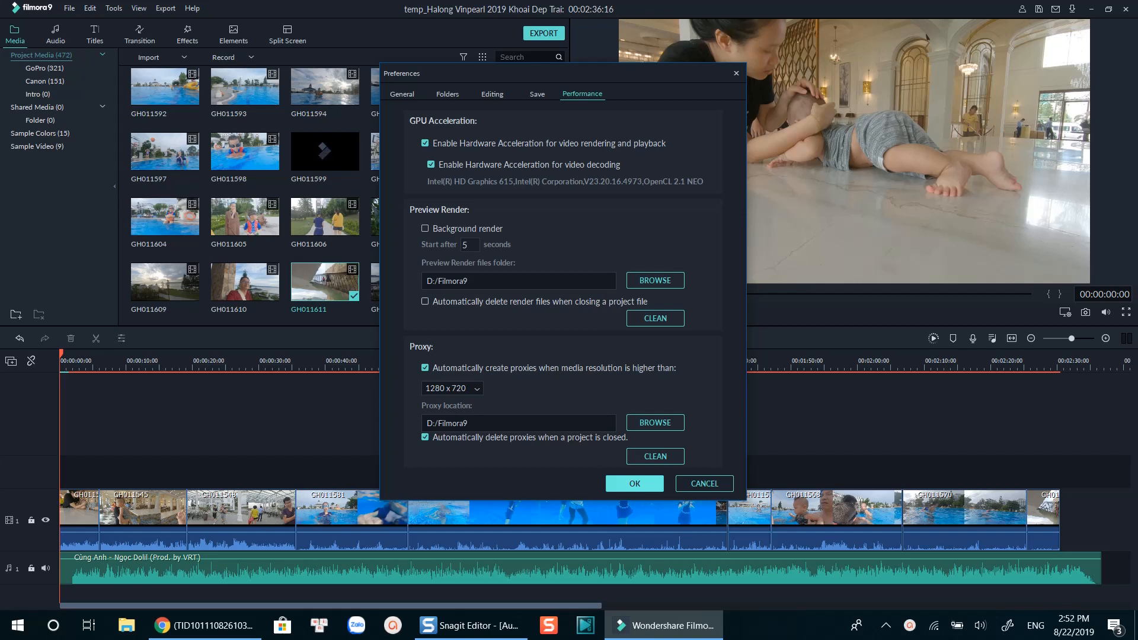
pyautogui.click(634, 484)
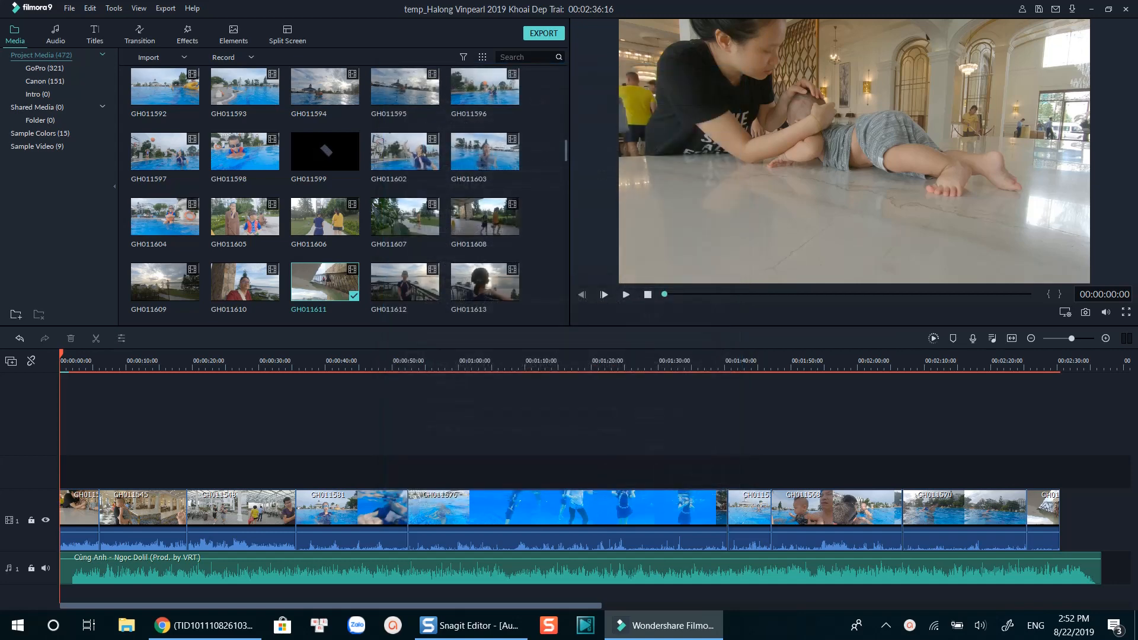